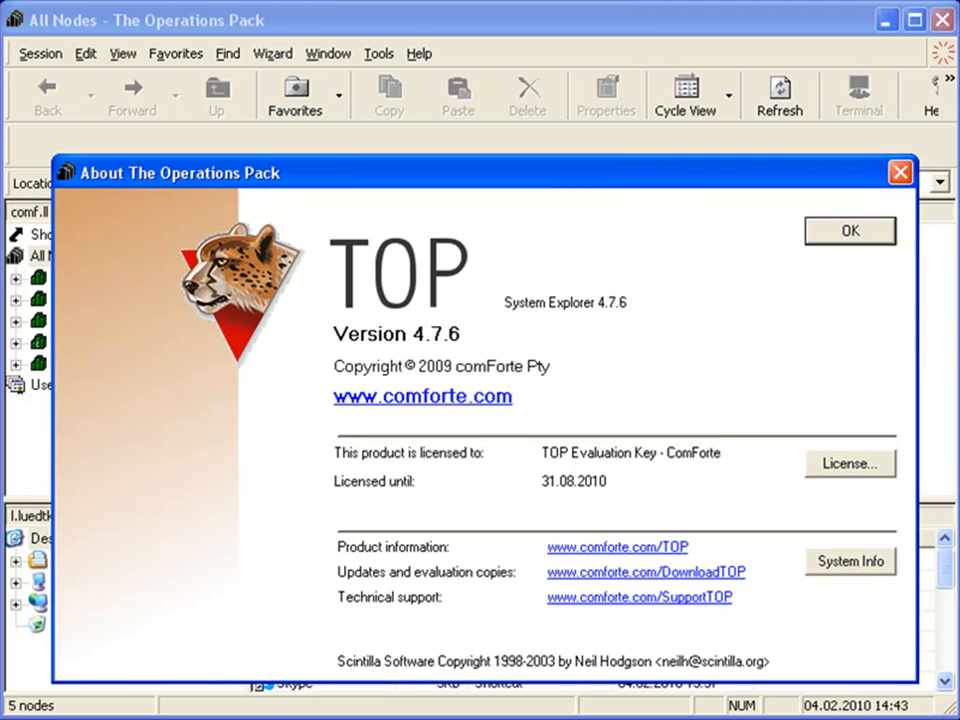
# - Close the About dialog showing TOP version 4.7.6
pyautogui.click(849, 230)
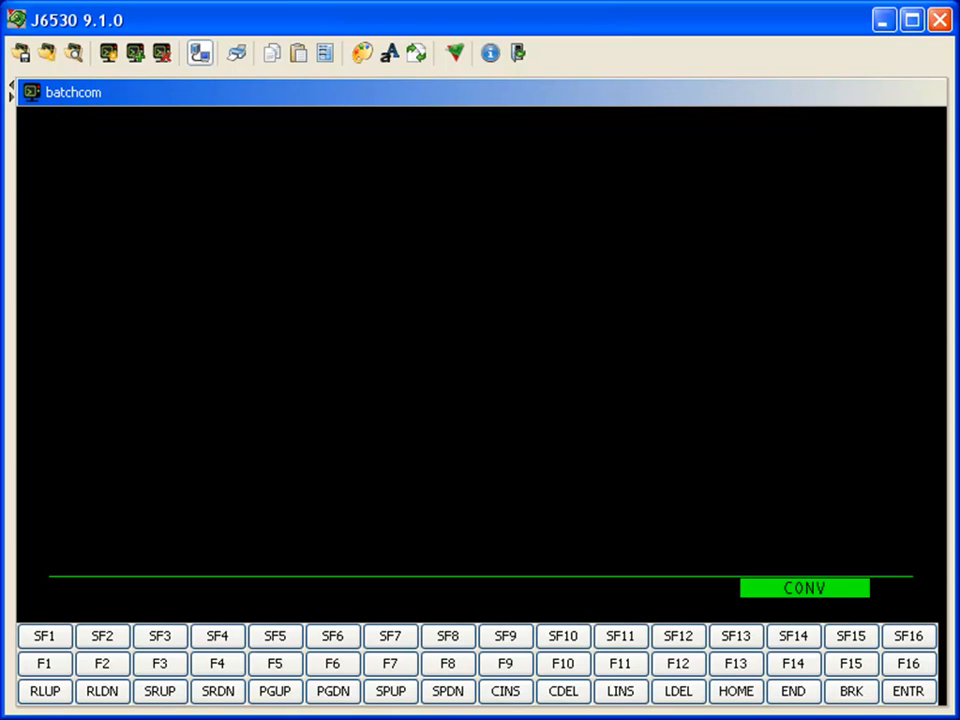
# - Enter pak backup, FUP INFO $dsmscm, and FUP PURGE commands for comf.tb's old $DSMSCM files
pyautogui.write('pak pakex, $DSMSCM.*.* where owner = comf.tb and creationtime < JAN 22 2005, listall')
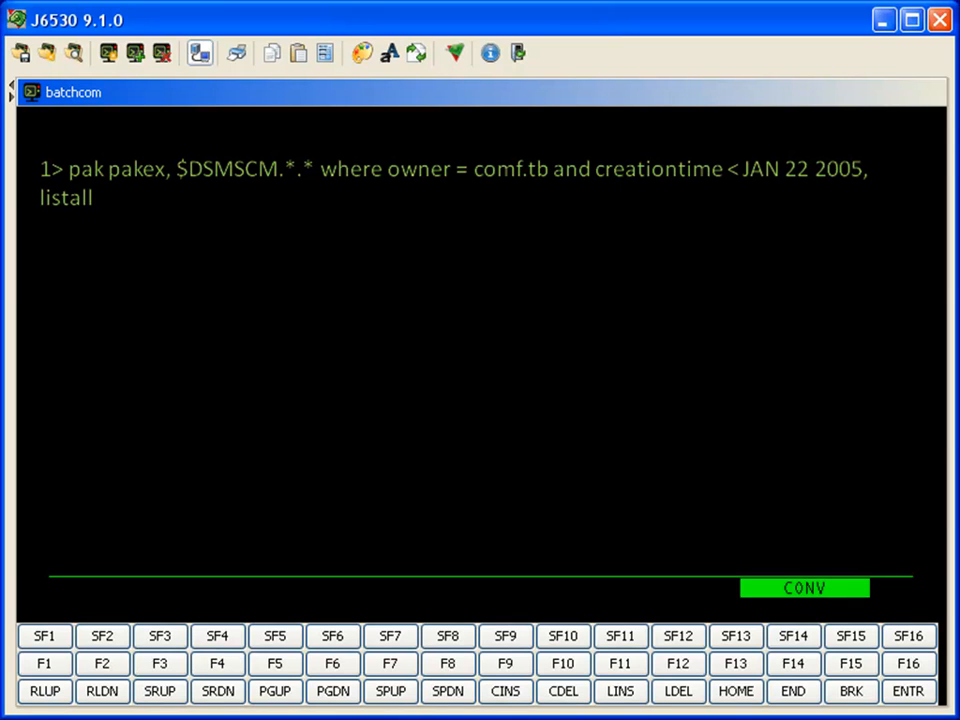
pyautogui.write('Fup info $dsmscm.*')
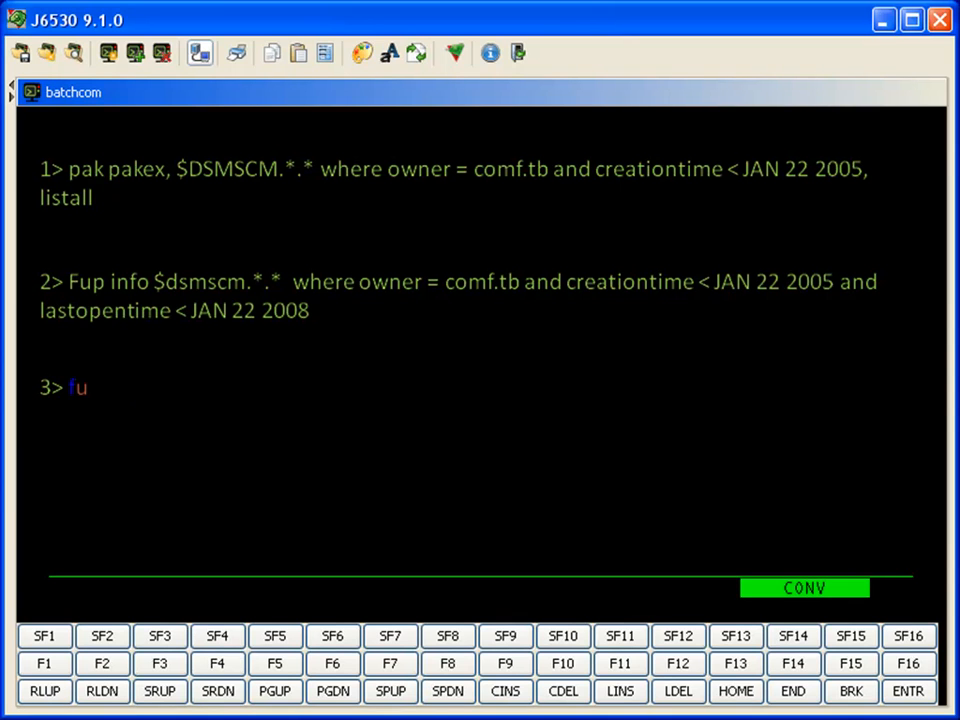
pyautogui.write('up purge $DSMSCM.*.* where owner = comf.tb and creationtime <')
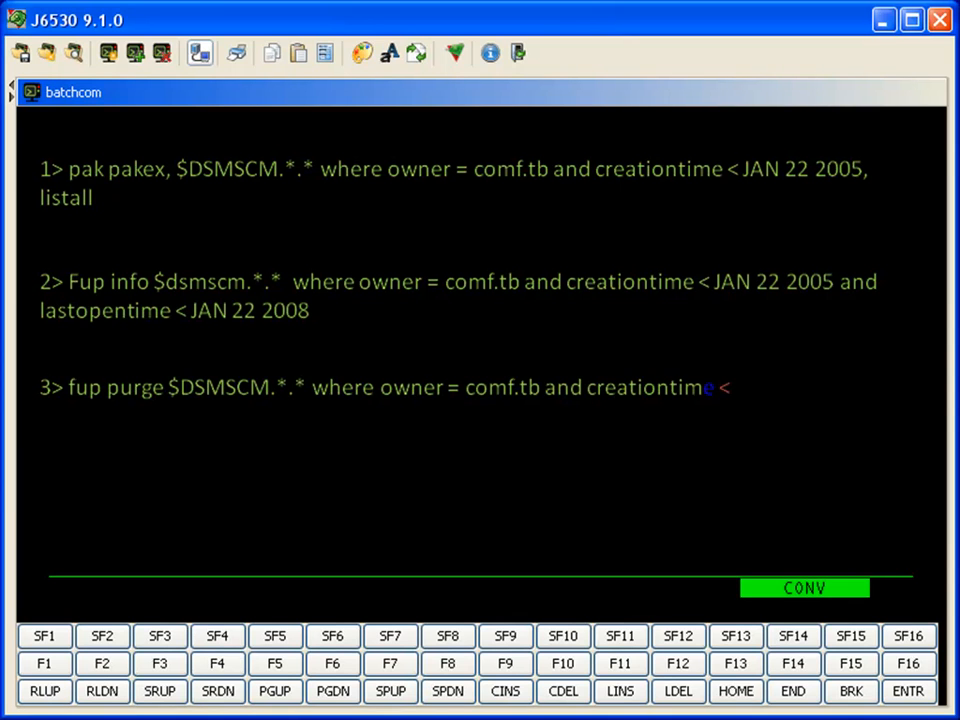
pyautogui.write('JAN 22 2005 and lastopentime < JAN 22 2008')
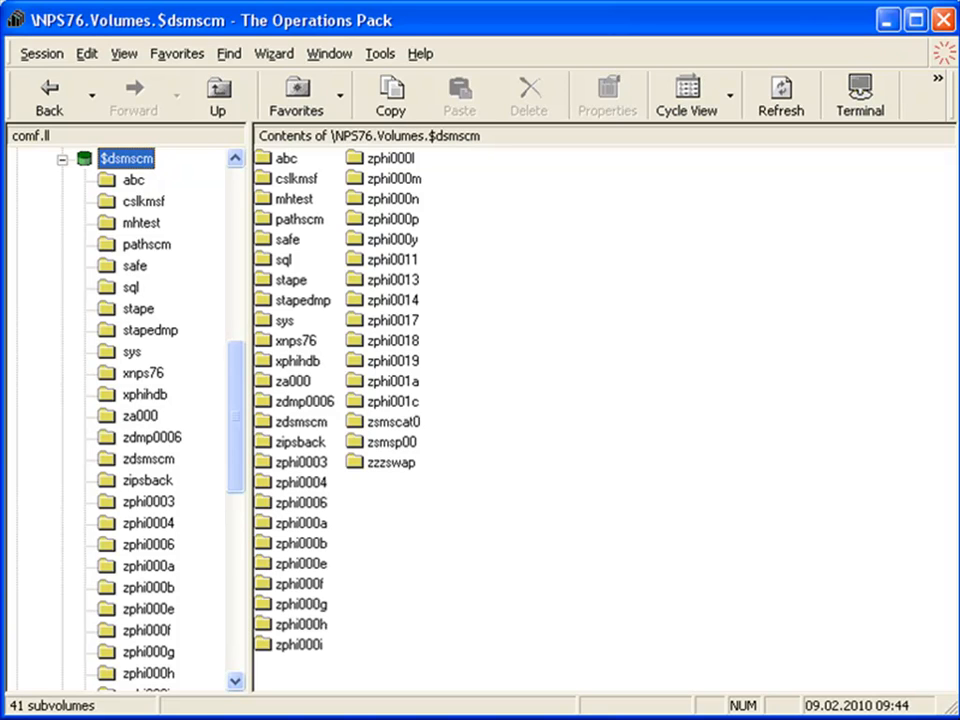
# - Run Find Files on $dsmscm for comf.tb's files, finding 21 matches
pyautogui.rightClick(126, 158)
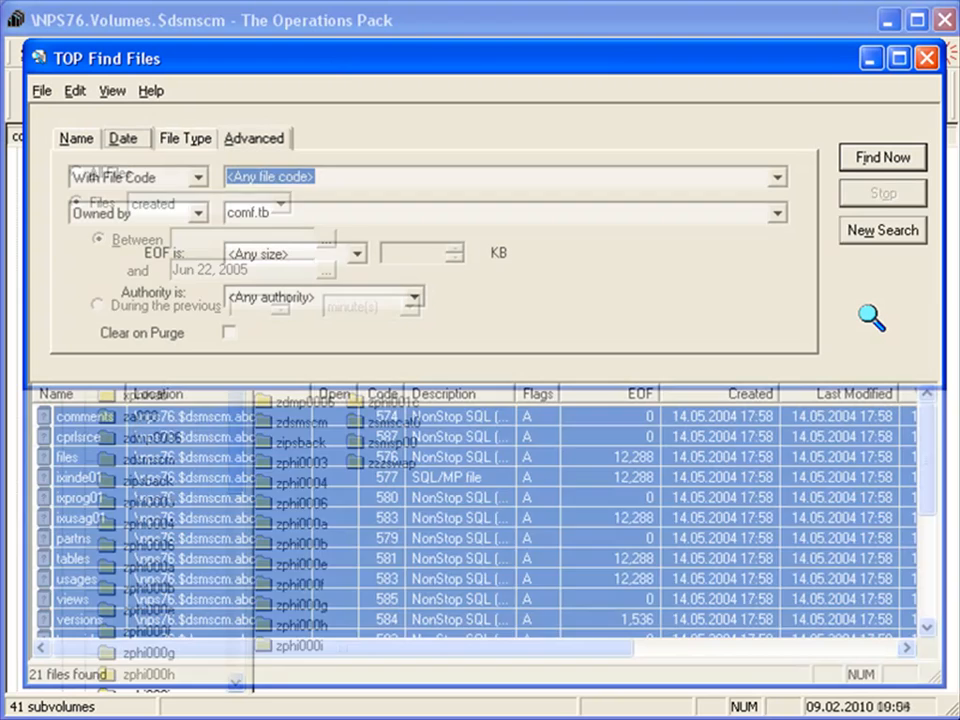
pyautogui.click(254, 138)
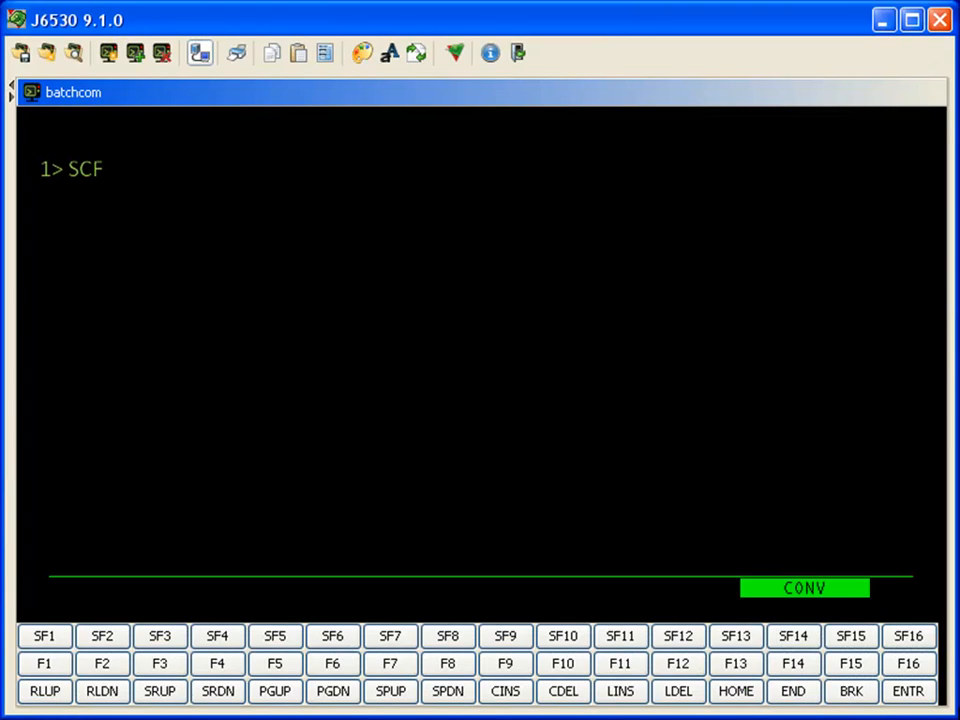
# - Enter SCF ADD PROCESS $zzkrn.#aaaa running $system.system.fup on CPUs 0/1, priority 20
pyautogui.write('add process $zzkrn.#aaaa,name $aaa,type OTHER')
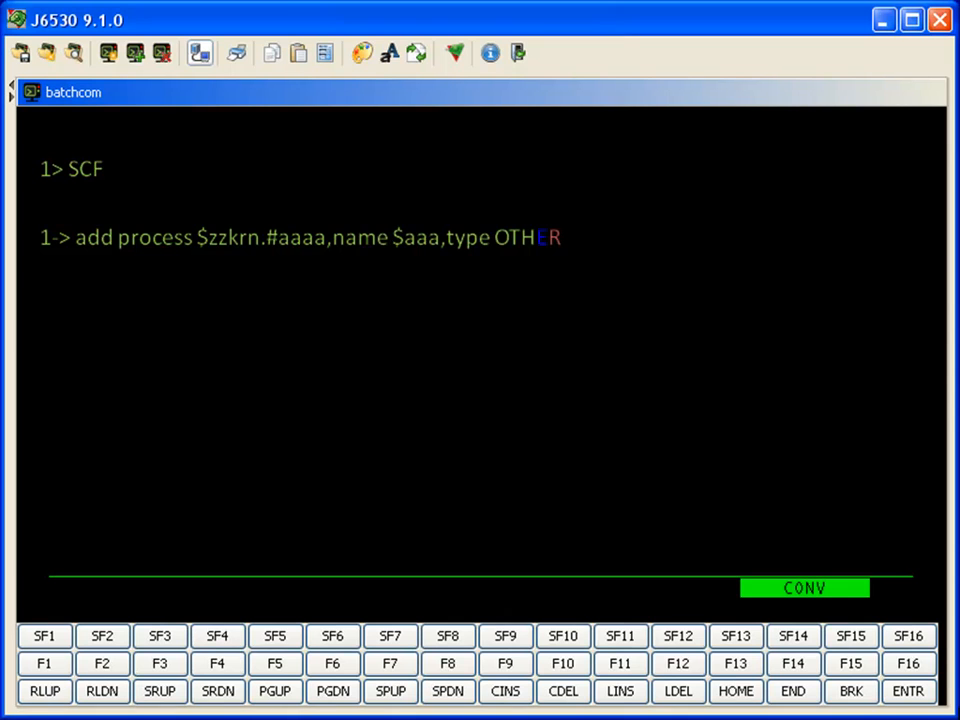
pyautogui.write(',program $system.system.fup, userid super.andy, startmode Manual,stopmode Standard,autorestart 2,primary')
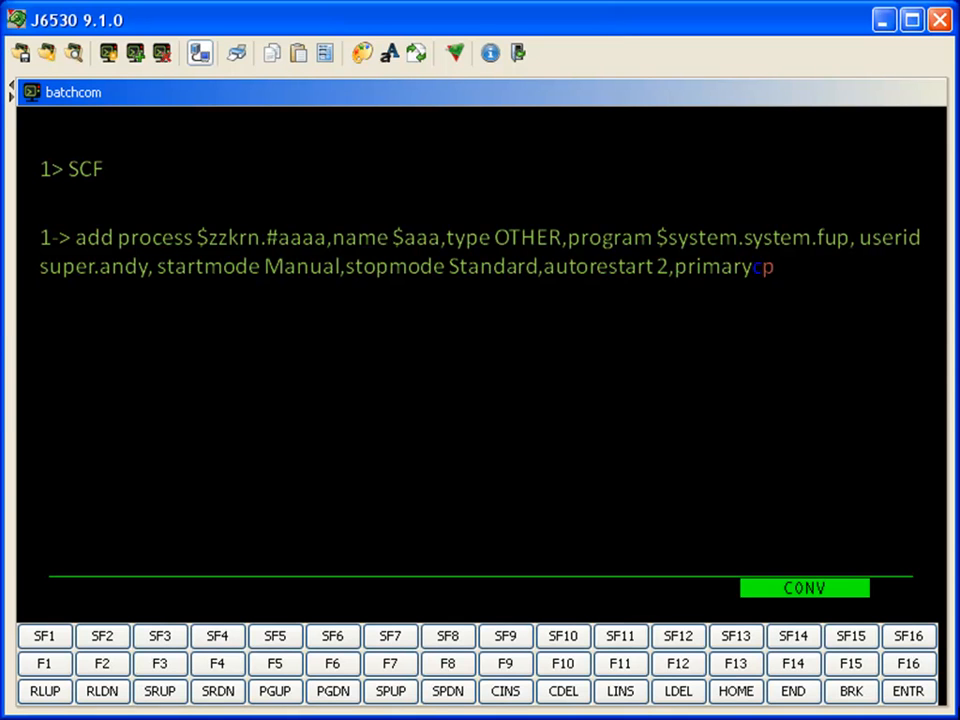
pyautogui.write('cpu 0,backupcpu 1,priority 20')
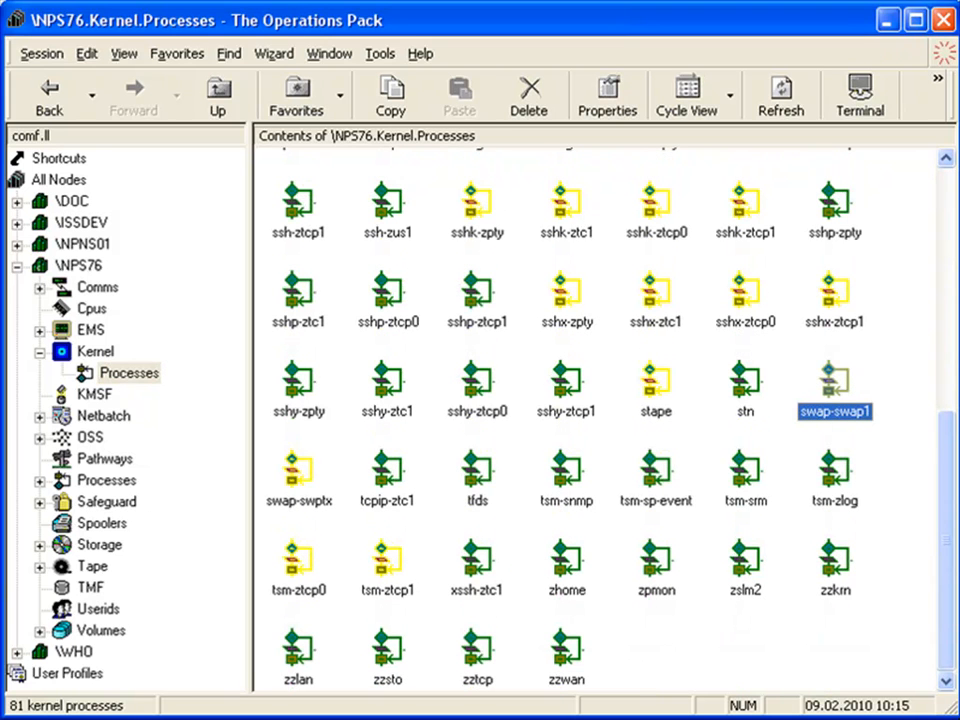
# - Copy the swap-swap1 kernel process with Edit > Copy
pyautogui.click(87, 53)
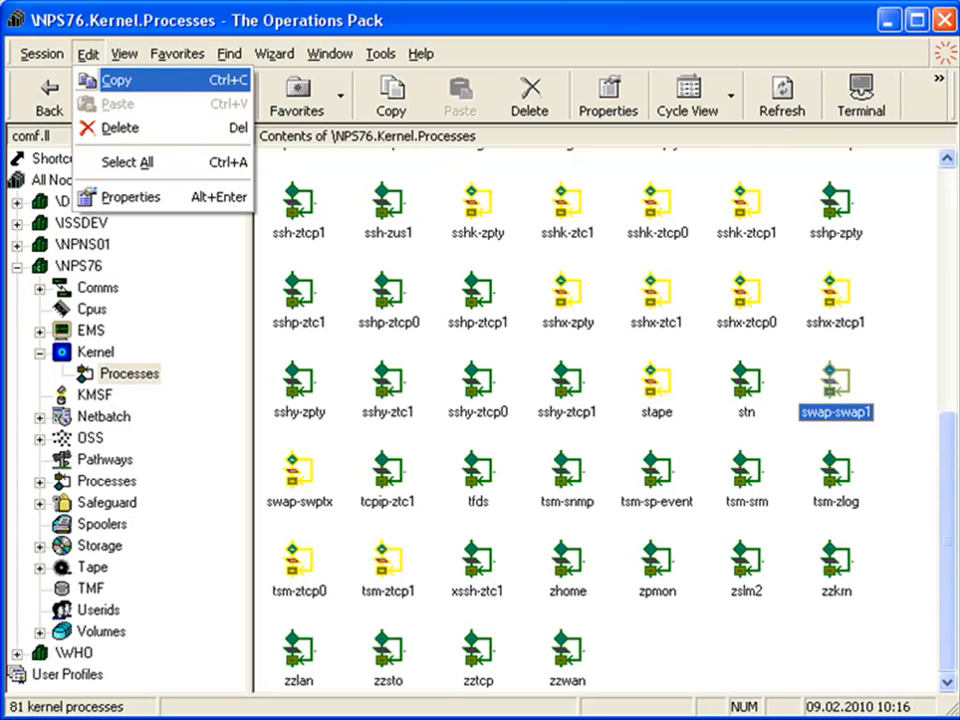
pyautogui.click(131, 196)
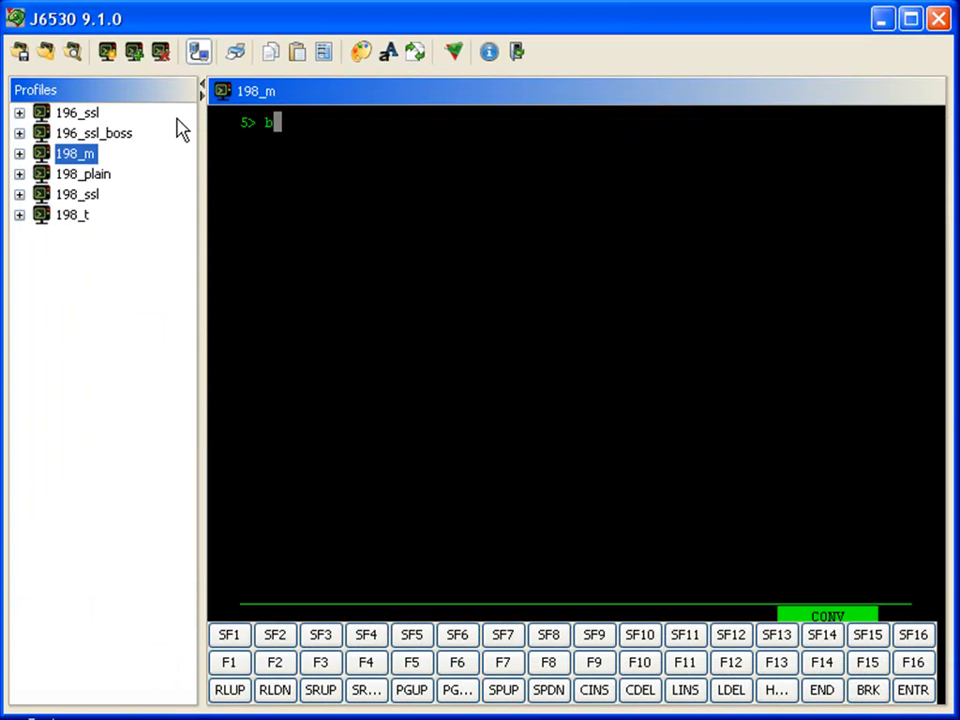
# - Launch BATCHCOM in the 198_m session, then enter tedit catres01 in 198_t
pyautogui.write('atchcom')
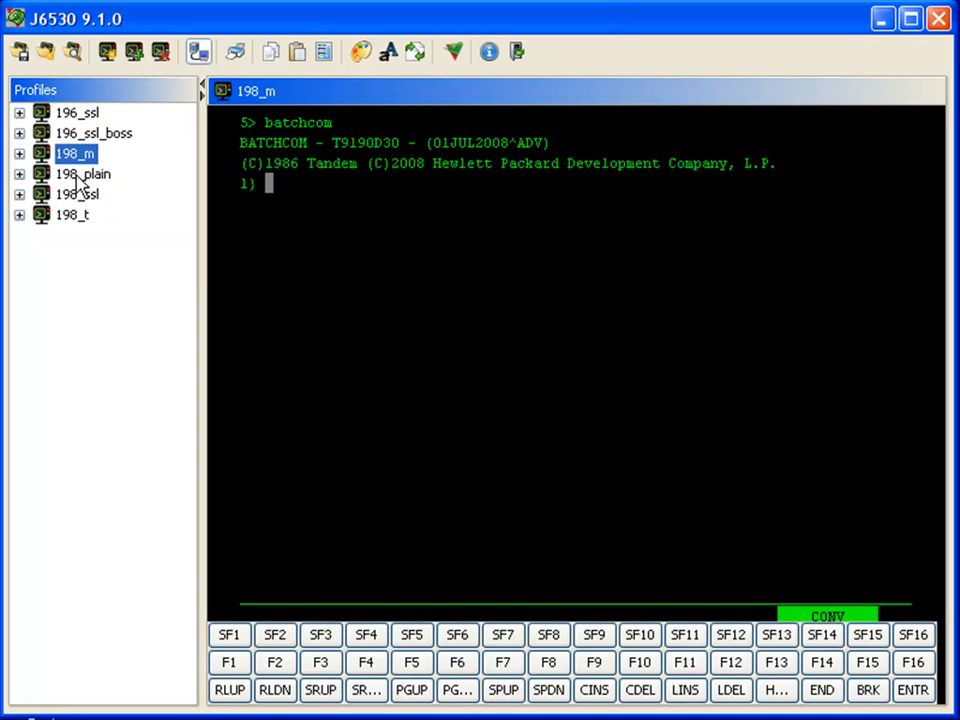
pyautogui.click(71, 214)
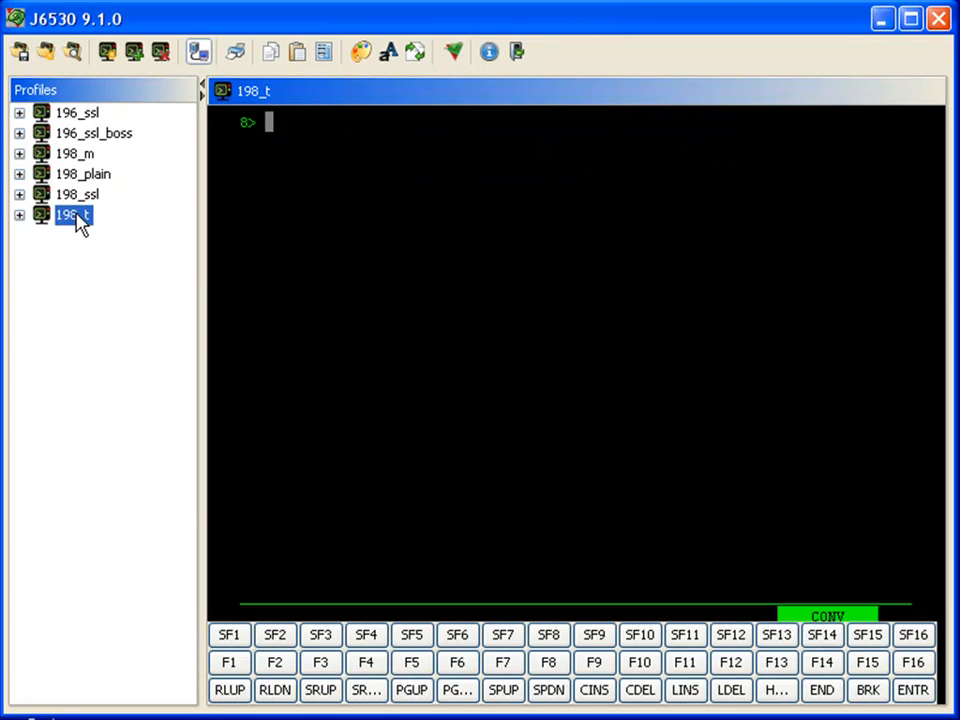
pyautogui.write('tedit')
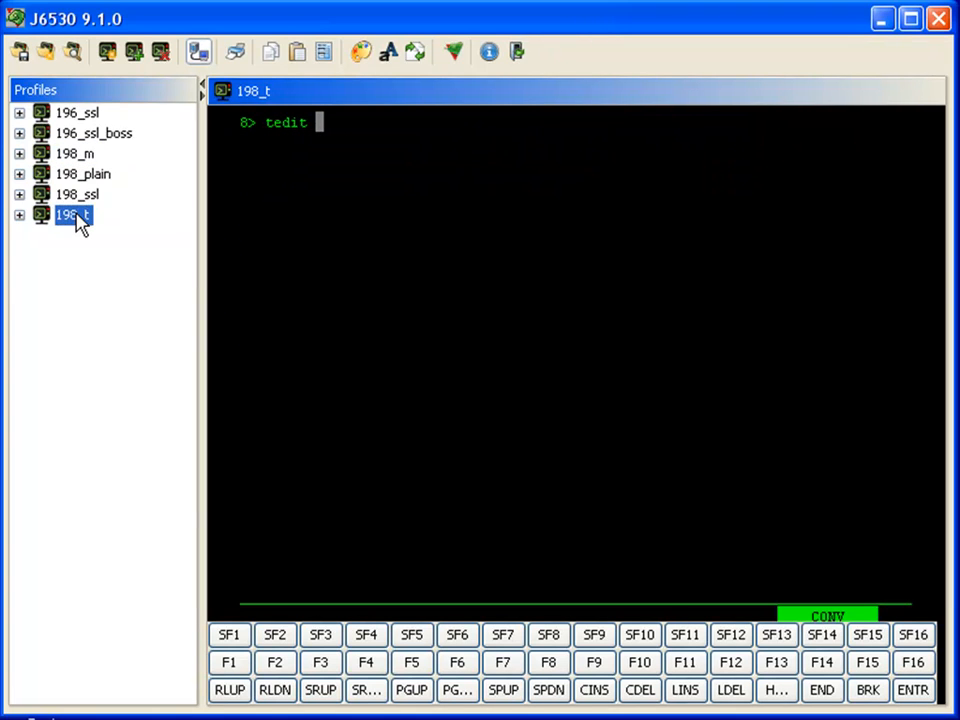
pyautogui.write('catres')
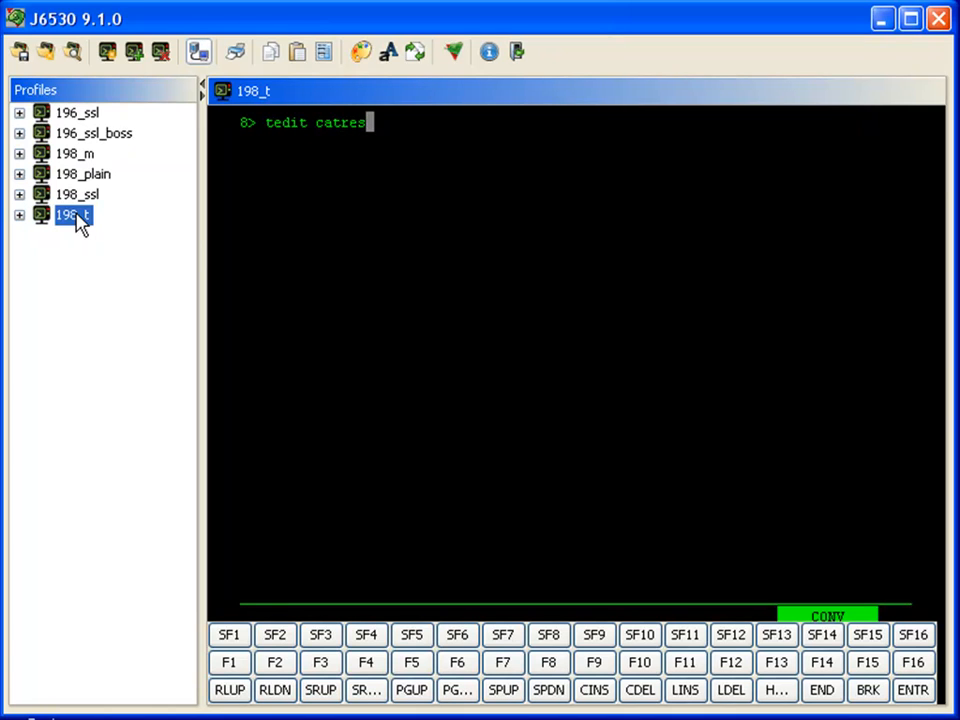
pyautogui.write('01')
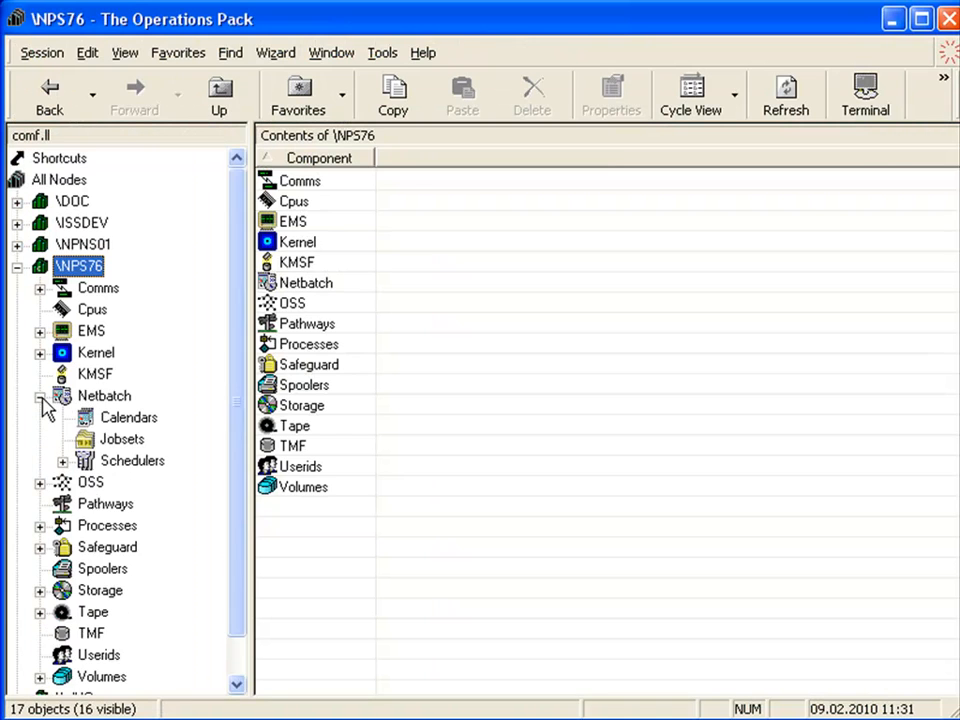
# - Choose Edit IN file for the Catbcknb-Ll job under $zbat's jobs
pyautogui.click(62, 460)
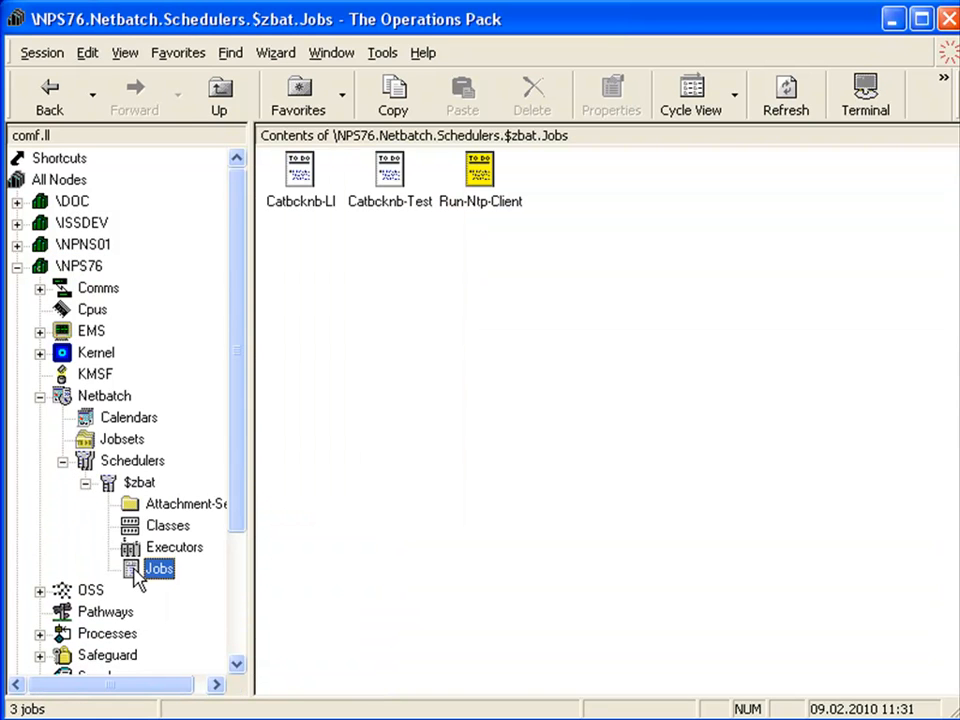
pyautogui.click(299, 175)
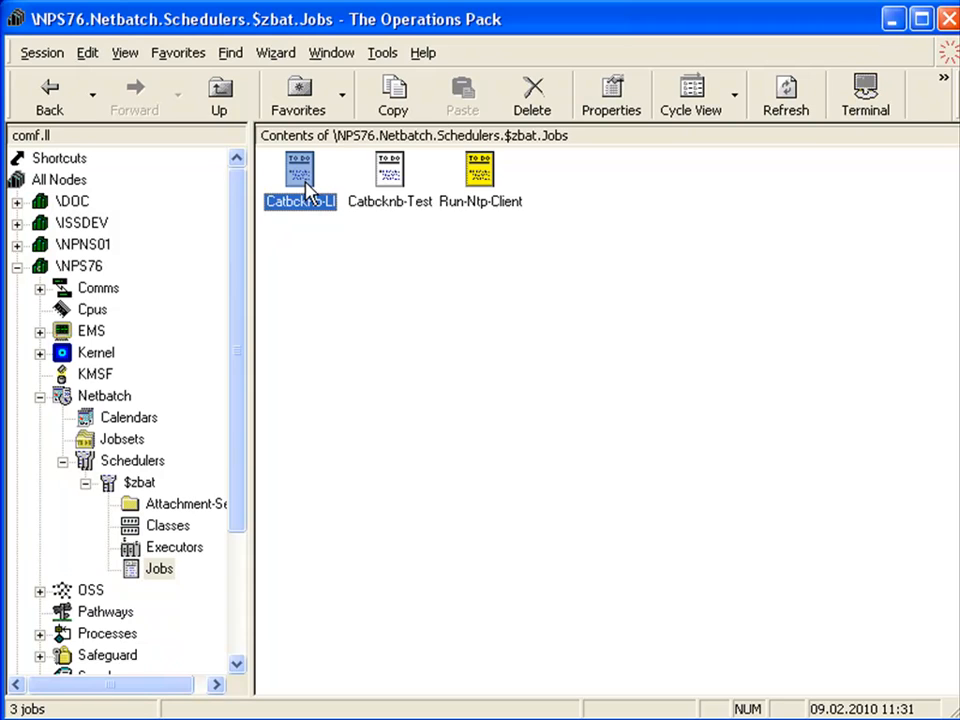
pyautogui.rightClick(299, 180)
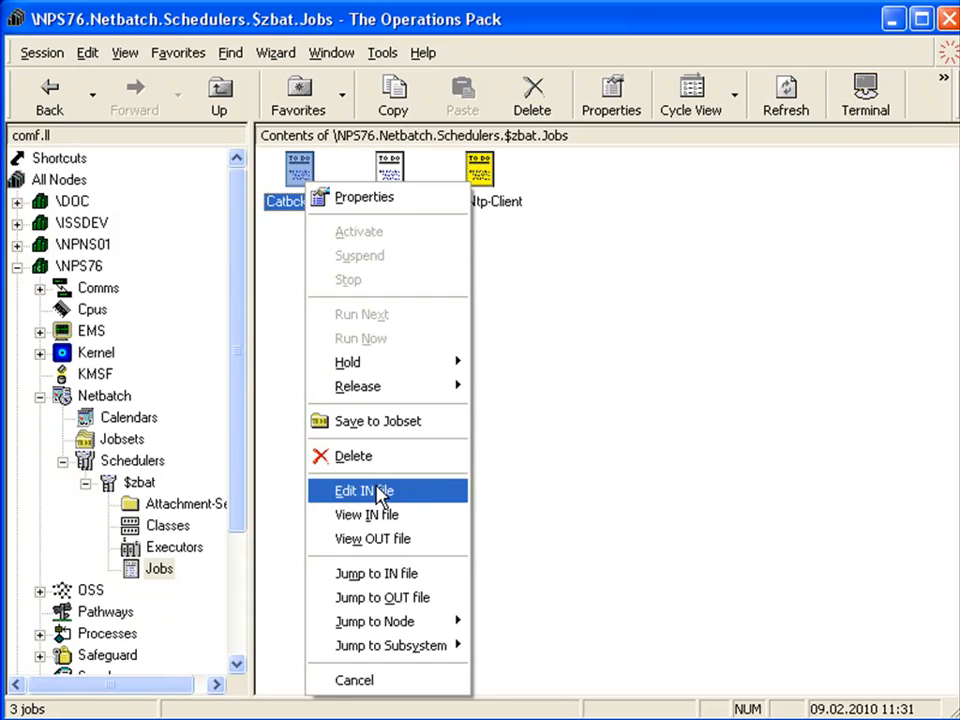
pyautogui.click(363, 490)
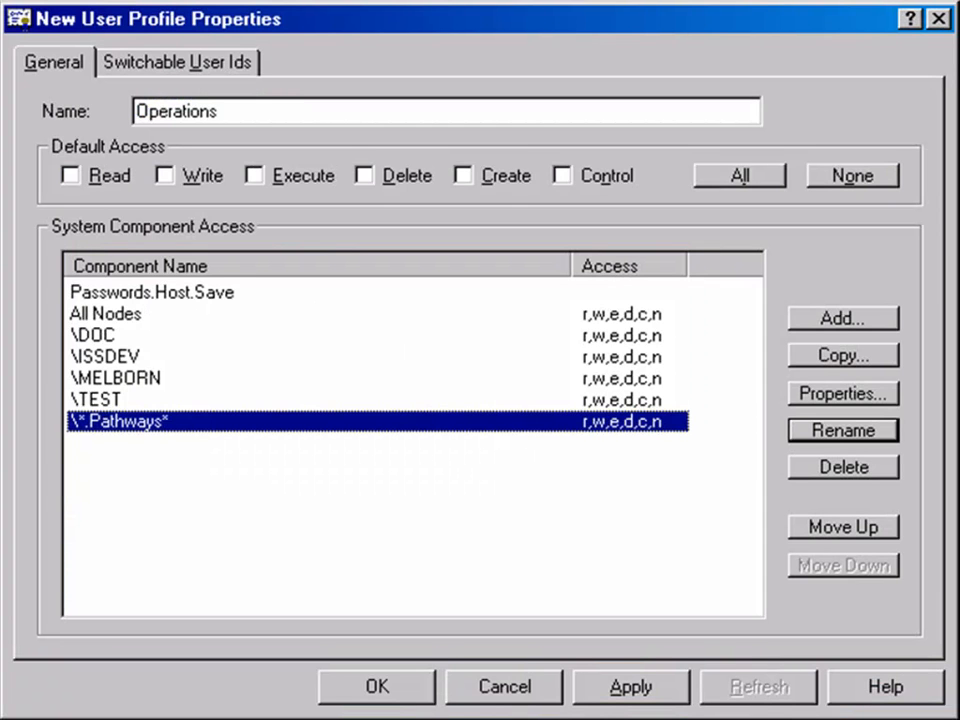
# - Set the four node entries' access to Read only
pyautogui.click(842, 393)
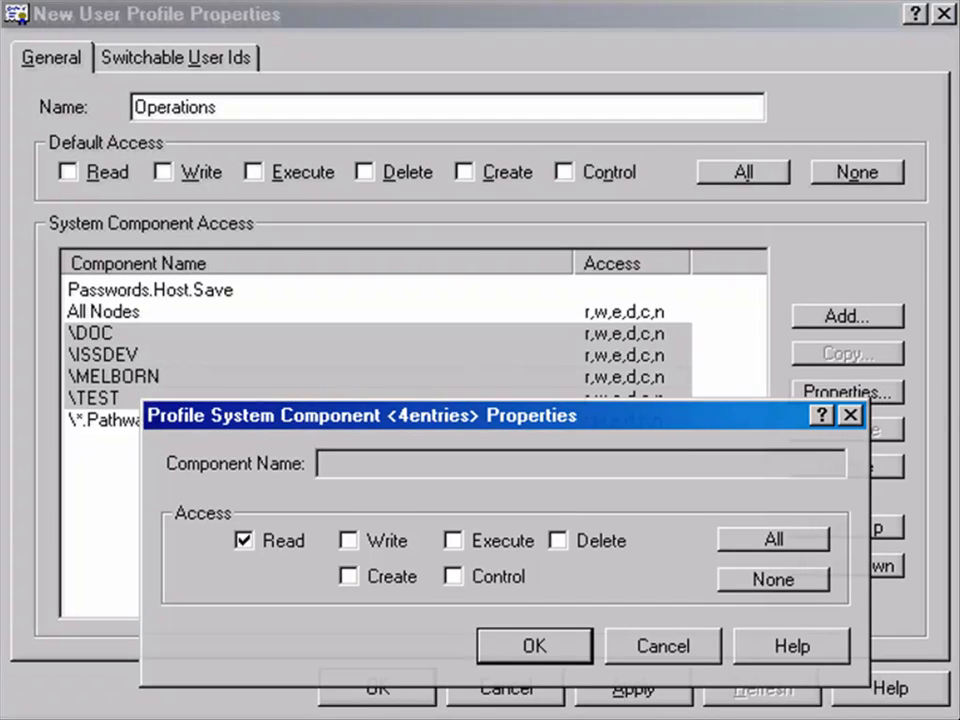
pyautogui.click(534, 645)
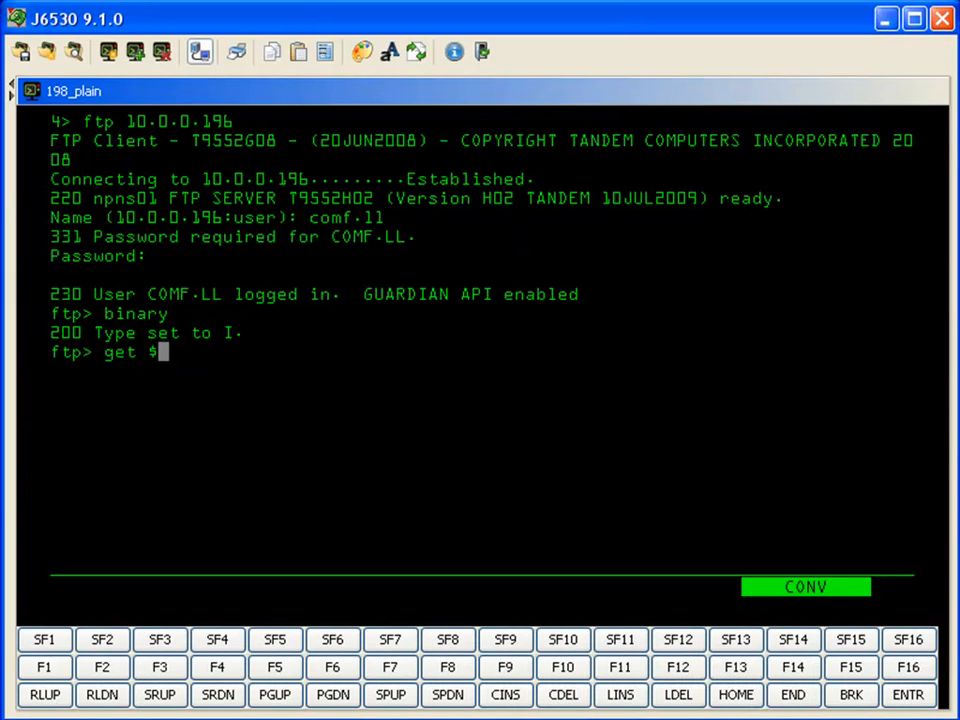
# - Enter $data1.llhome.s as the file for the FTP get
pyautogui.write('data1.ll')
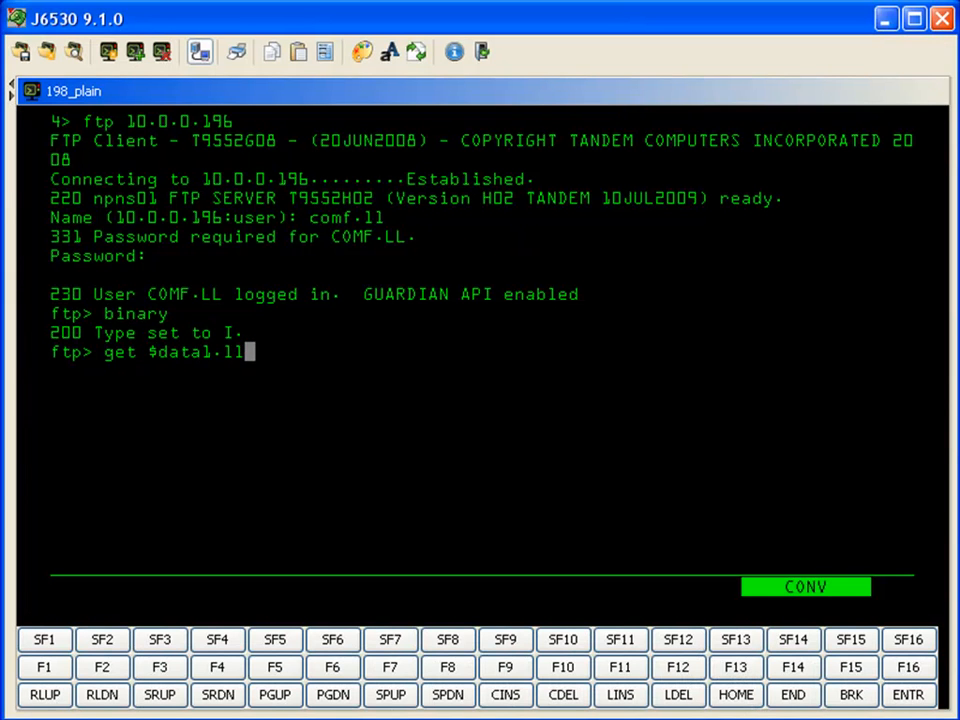
pyautogui.write('home.s')
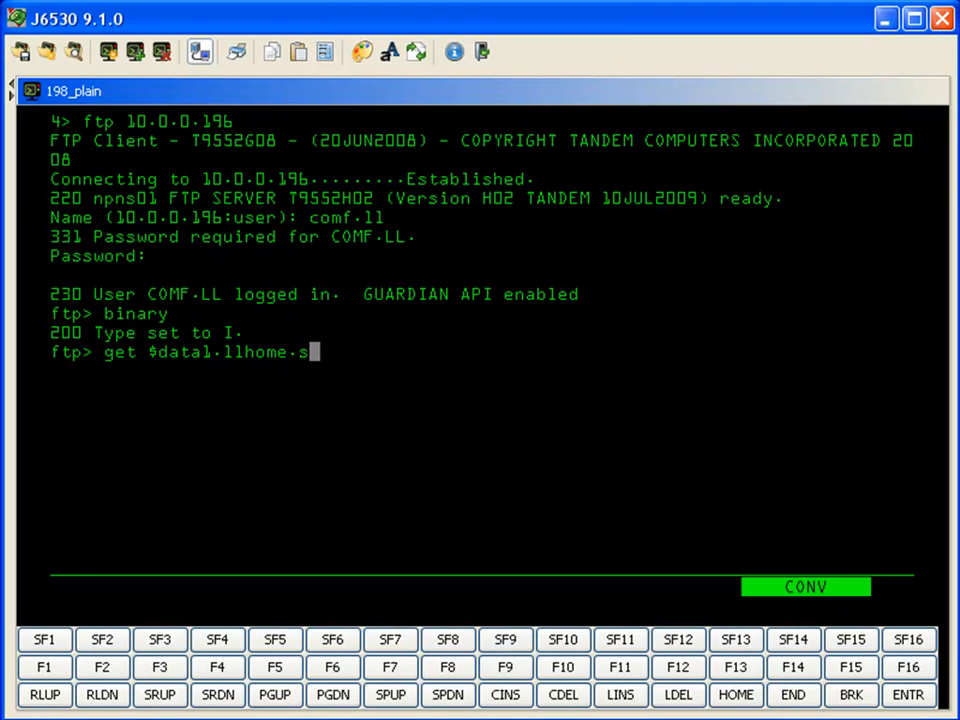